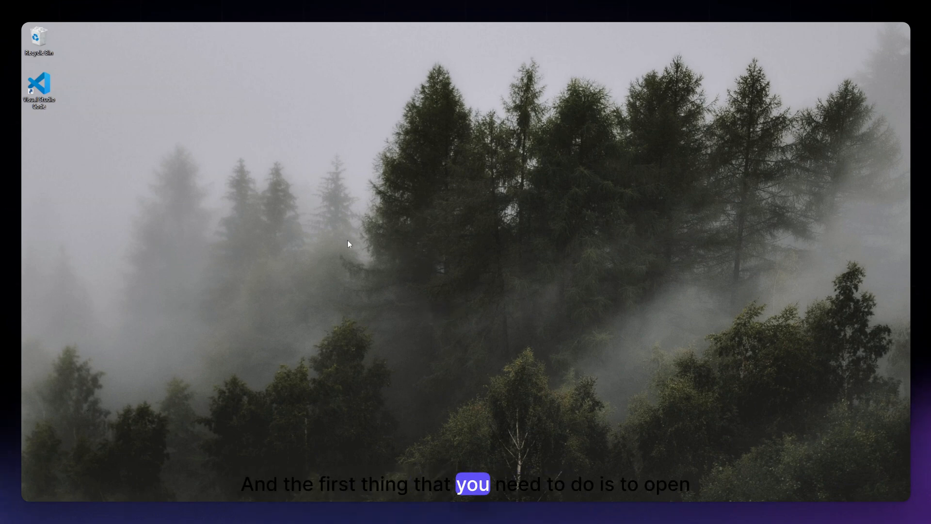
# - Launch Visual Studio Code from its desktop shortcut
pyautogui.doubleClick(38, 83)
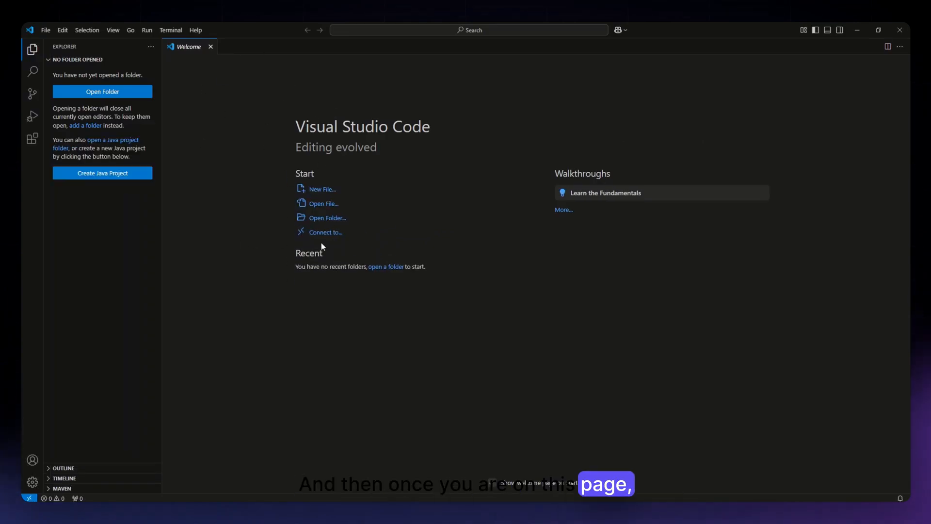
pyautogui.moveTo(102, 91)
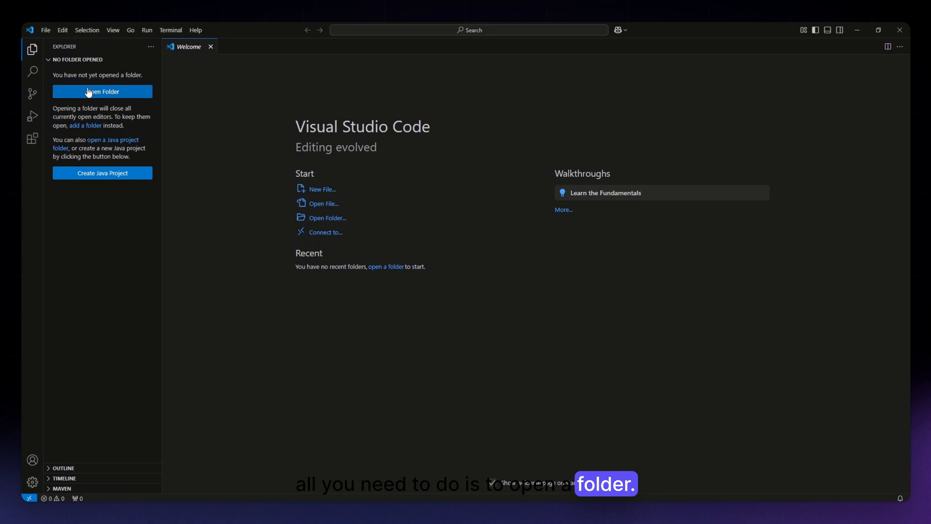
pyautogui.moveTo(109, 108)
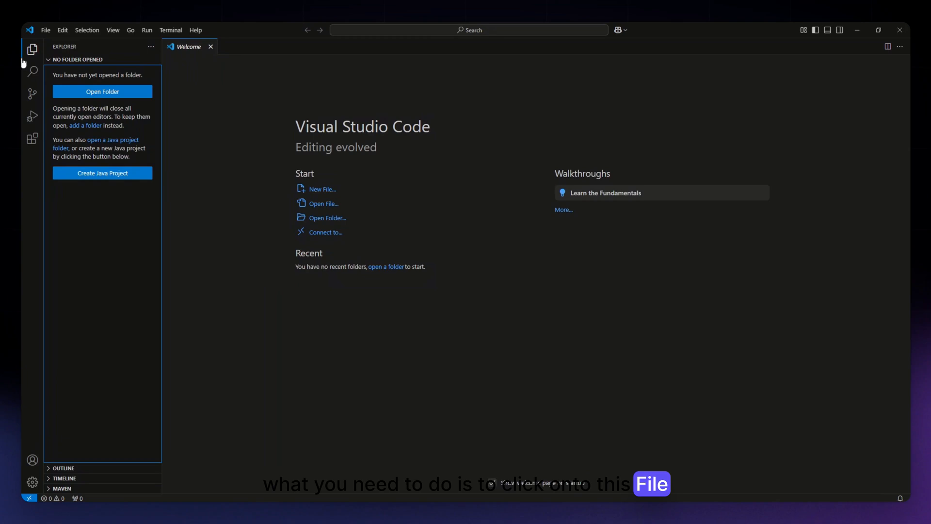
pyautogui.moveTo(31, 50)
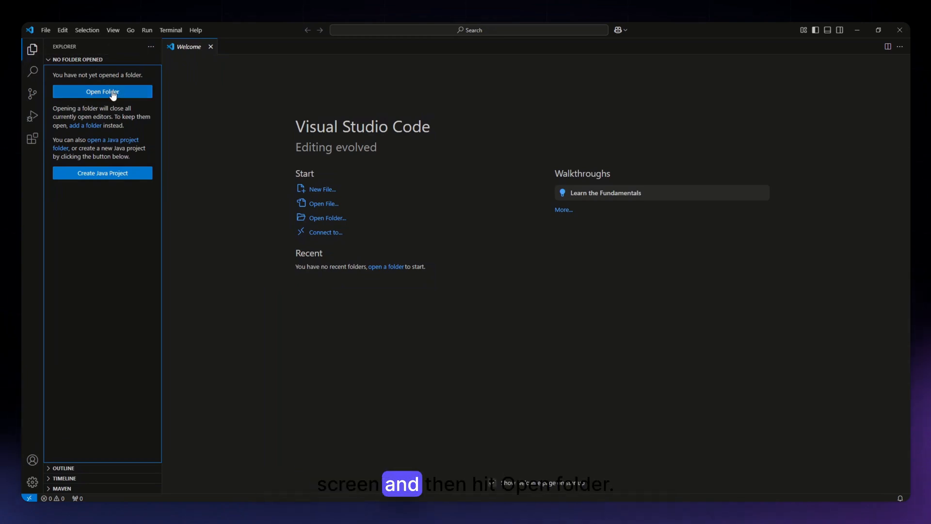
pyautogui.moveTo(367, 104)
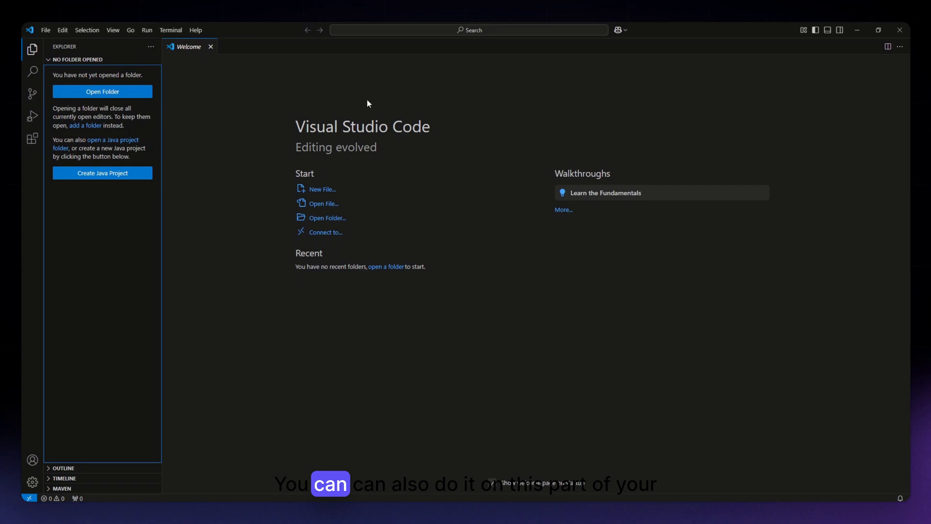
pyautogui.moveTo(316, 224)
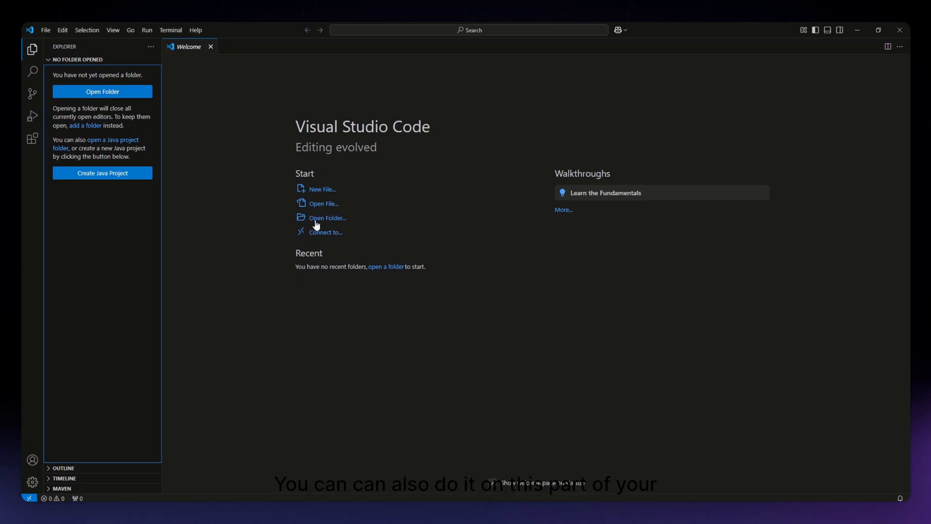
pyautogui.moveTo(319, 241)
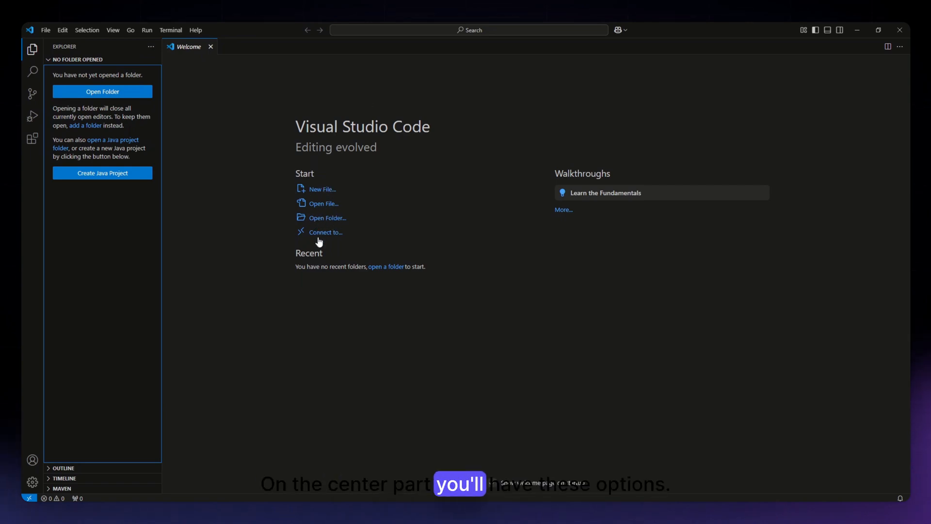
pyautogui.moveTo(324, 212)
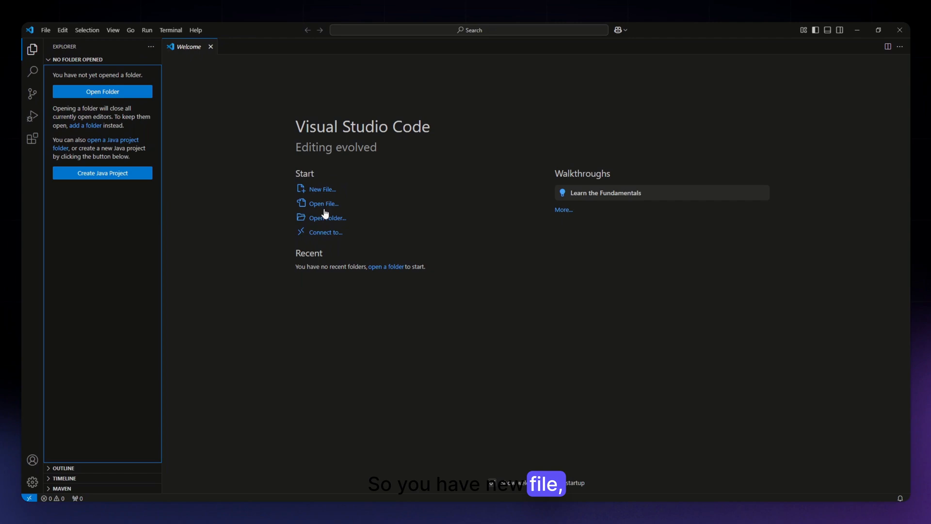
pyautogui.moveTo(317, 223)
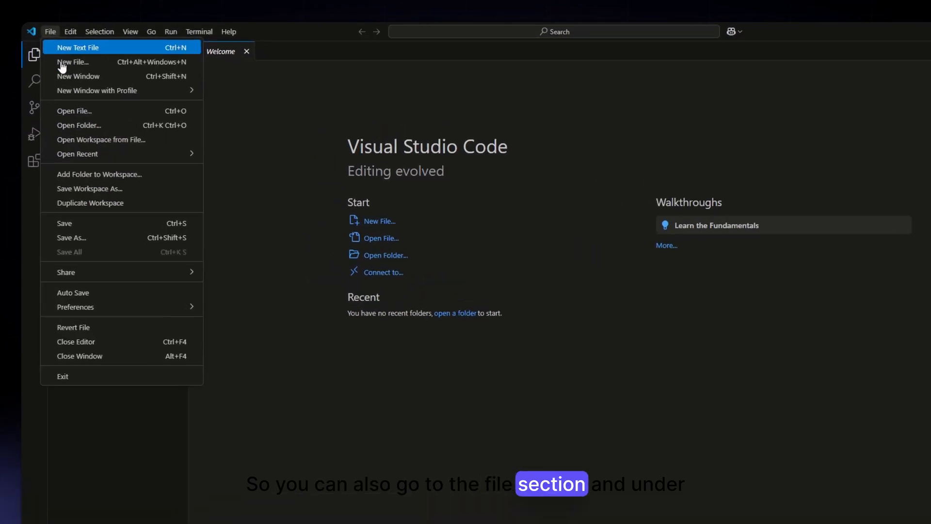
pyautogui.moveTo(89, 129)
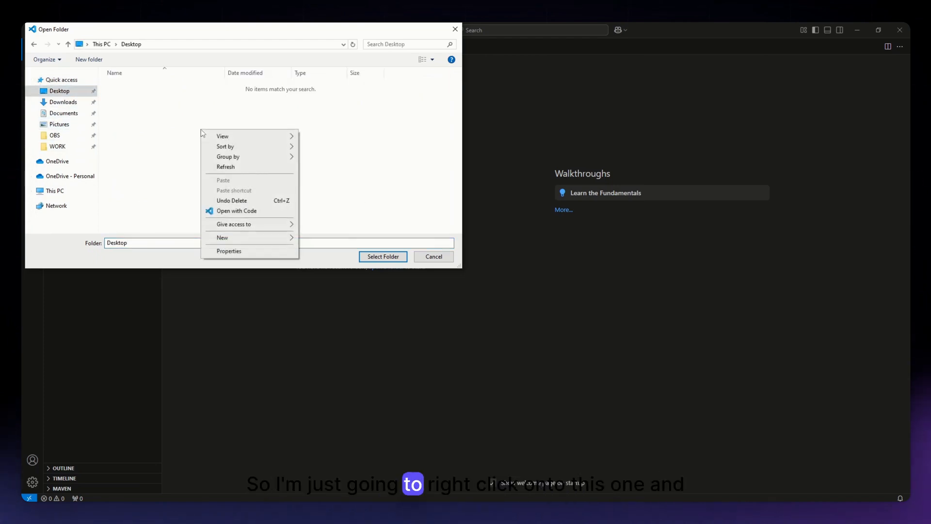
pyautogui.moveTo(192, 227)
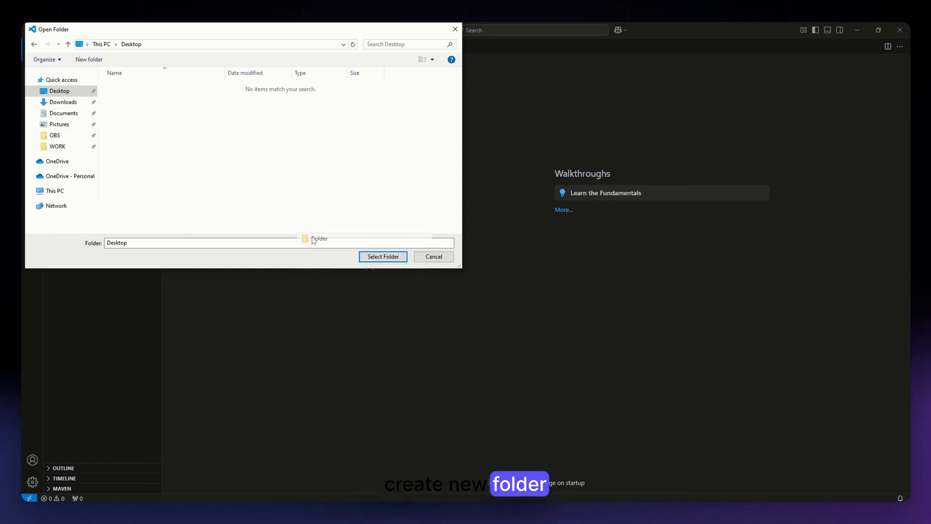
# - Create a Desktop folder named SampleProject and select it as the workspace folder
pyautogui.click(89, 59)
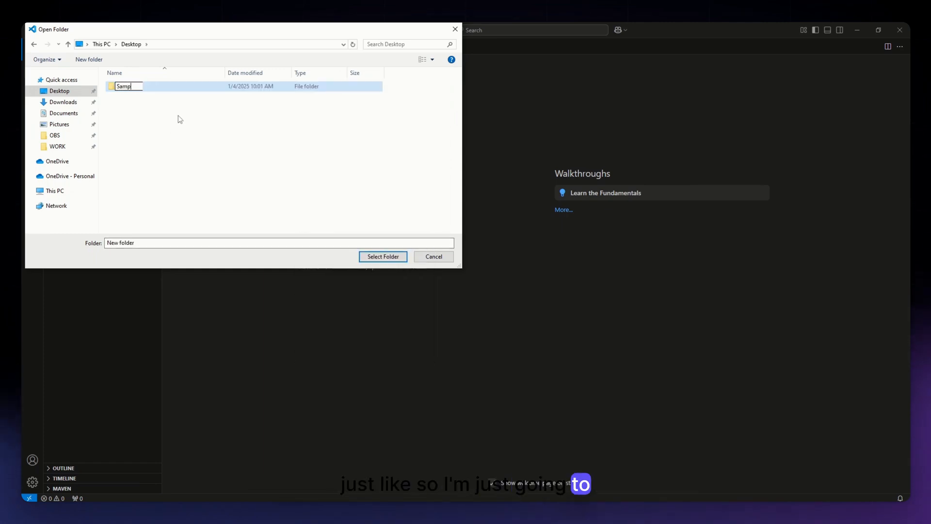
pyautogui.write('l')
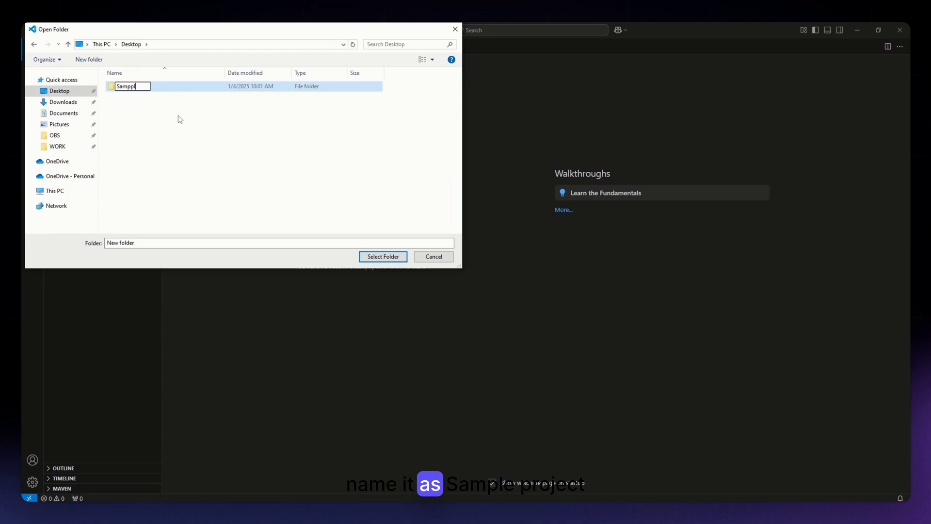
pyautogui.write('SampleProject')
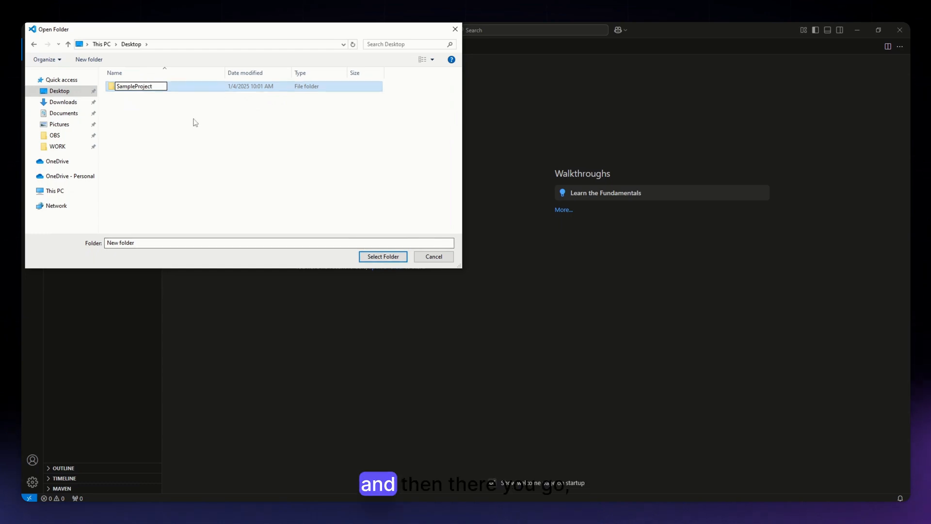
pyautogui.click(382, 256)
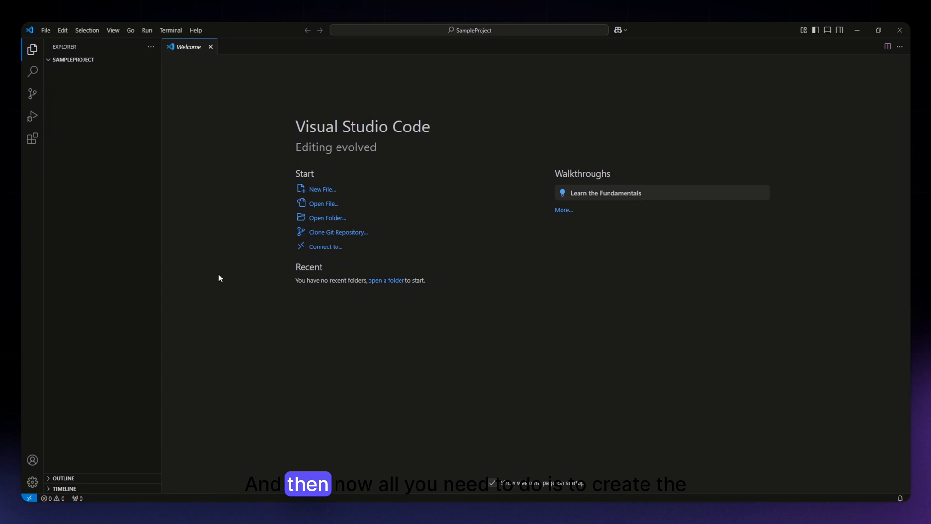
pyautogui.moveTo(90, 65)
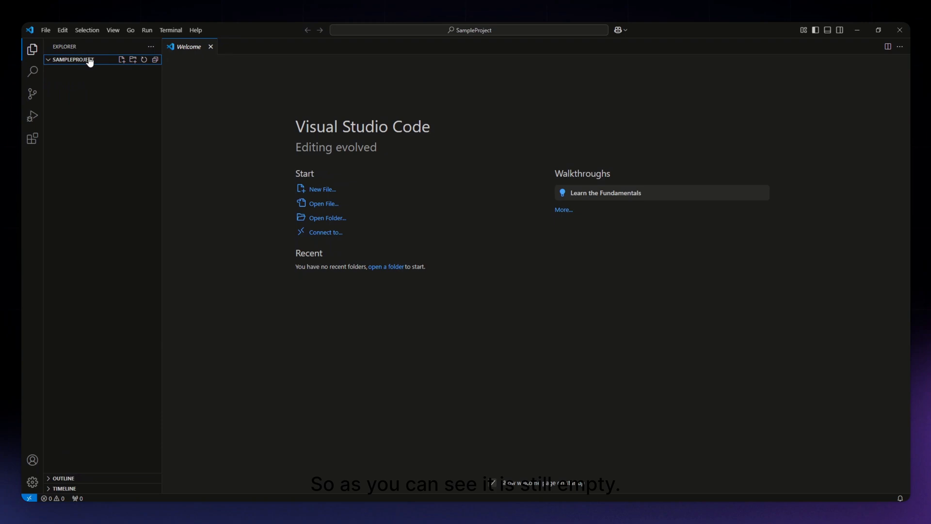
pyautogui.moveTo(118, 60)
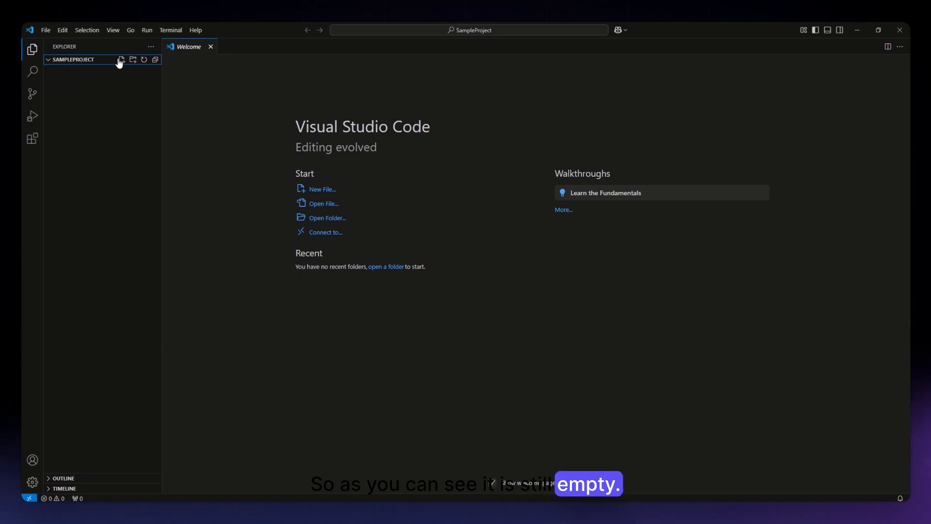
# - Create an empty index.js file in SampleProject, then minimize VS Code to the desktop
pyautogui.click(121, 59)
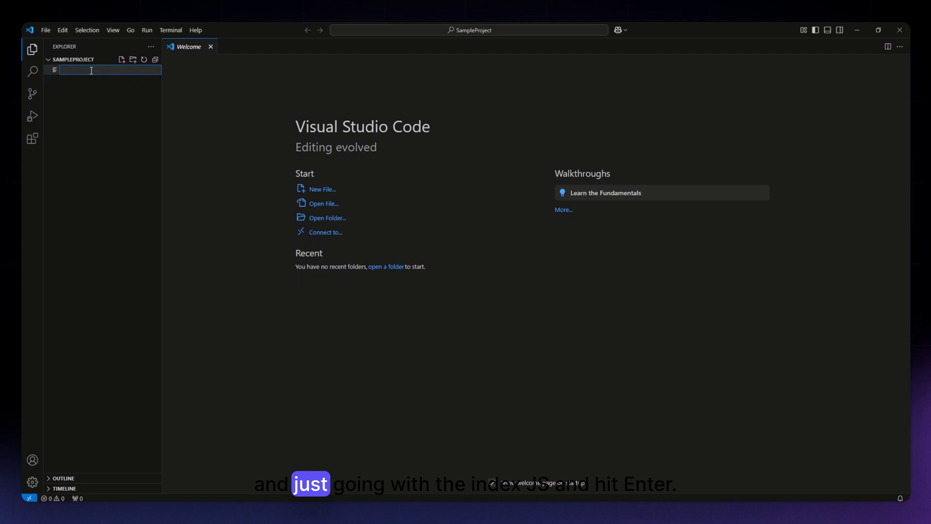
pyautogui.write('index.js')
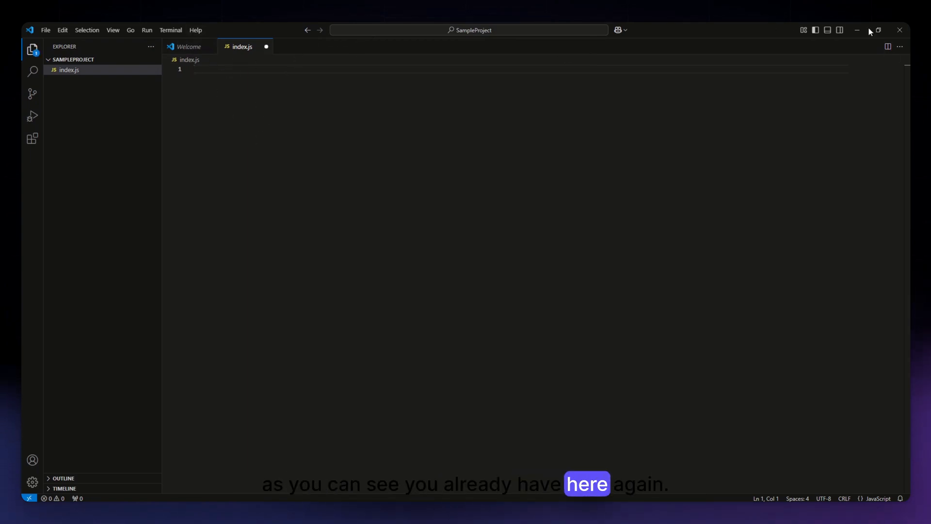
pyautogui.moveTo(857, 30)
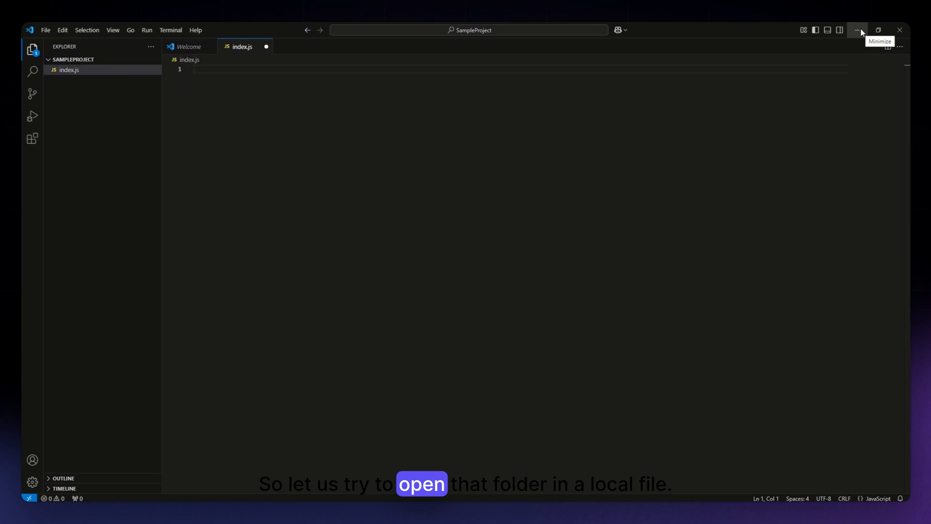
pyautogui.click(857, 30)
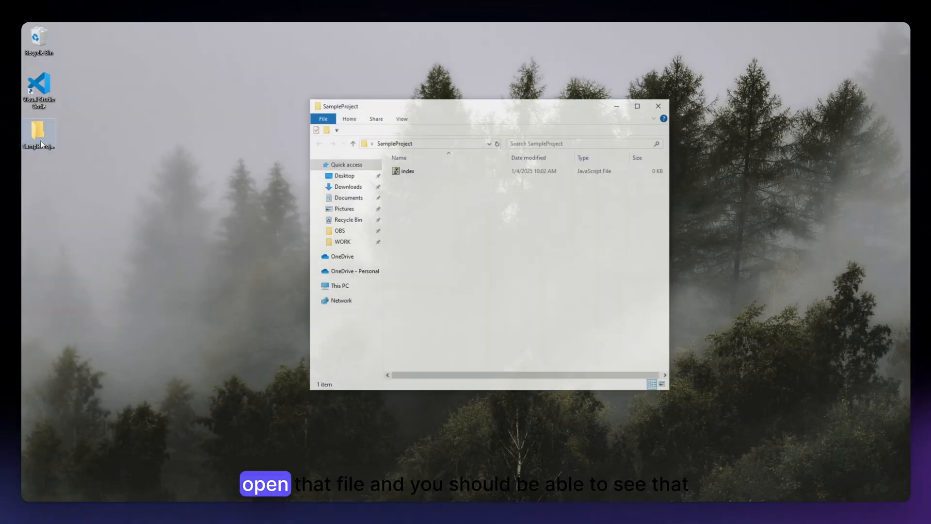
# - Select the index file inside the SampleProject folder in File Explorer
pyautogui.click(406, 170)
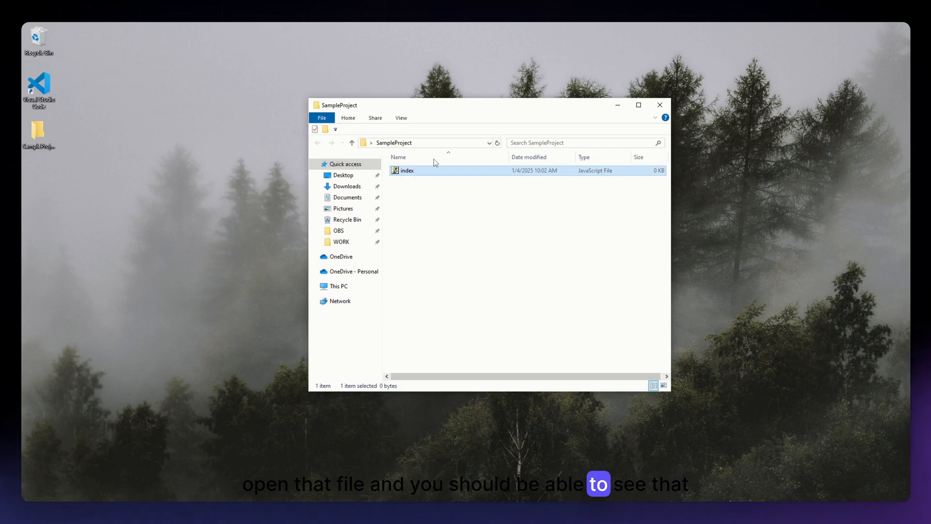
pyautogui.moveTo(425, 176)
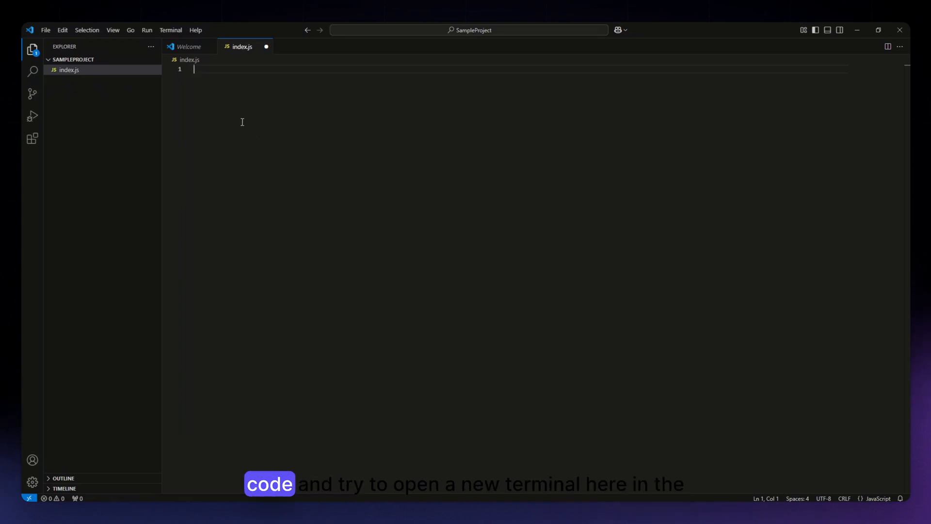
# - Start a new integrated terminal from the Terminal menu
pyautogui.click(171, 31)
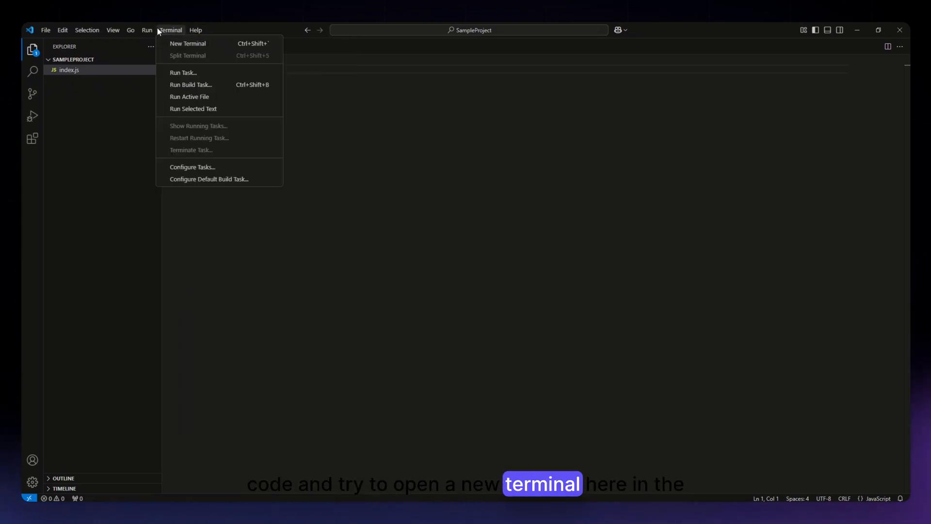
pyautogui.moveTo(188, 43)
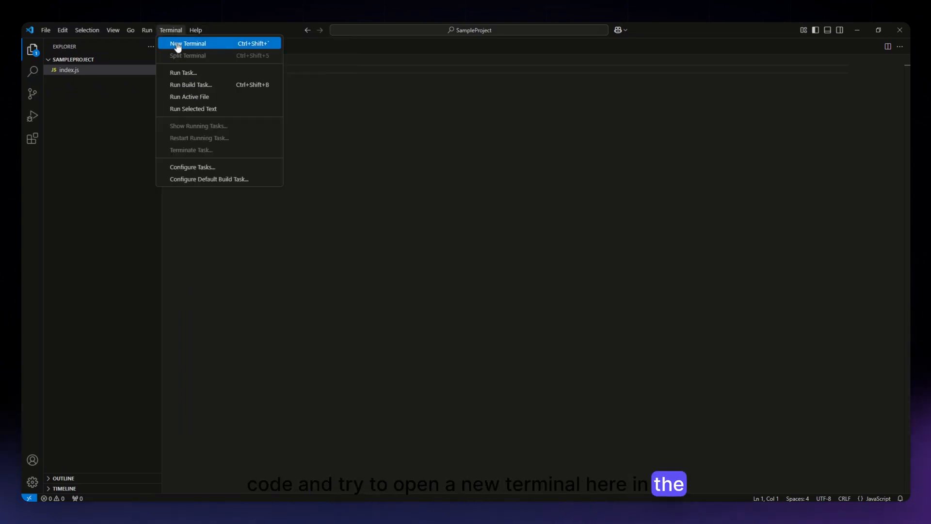
pyautogui.click(189, 43)
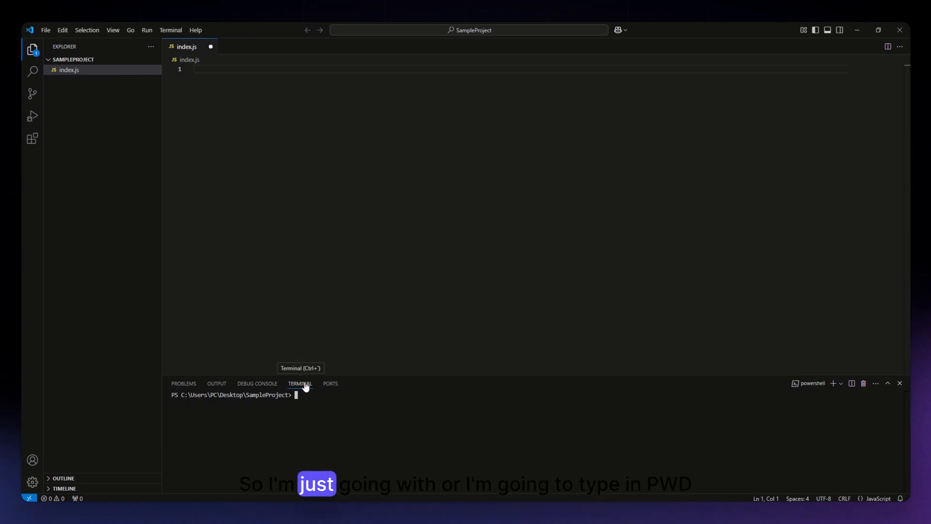
# - Run pwd in the terminal to print the SampleProject working directory
pyautogui.write('pwd')
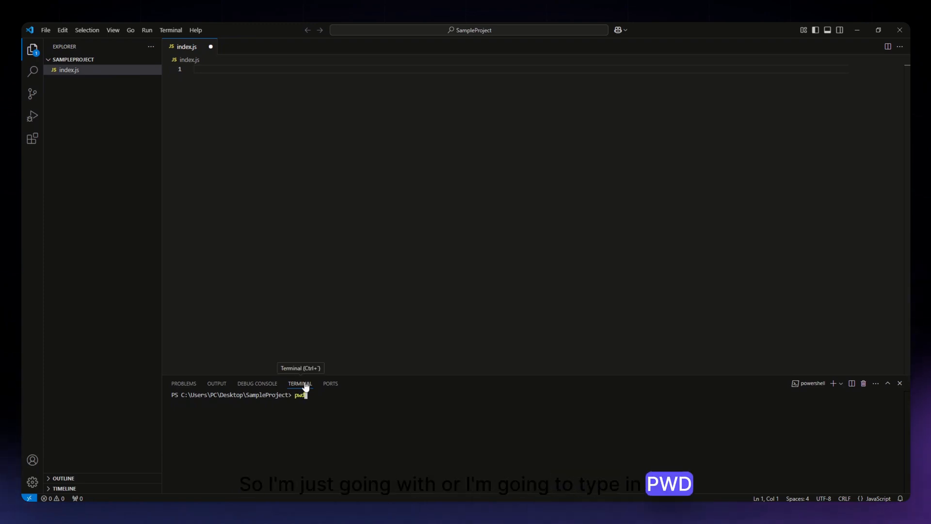
pyautogui.press('Return')
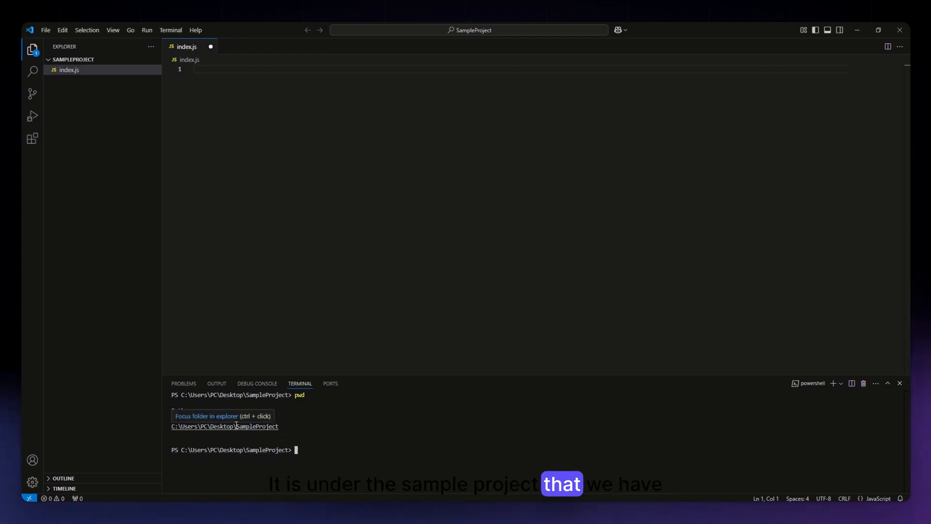
pyautogui.moveTo(299, 325)
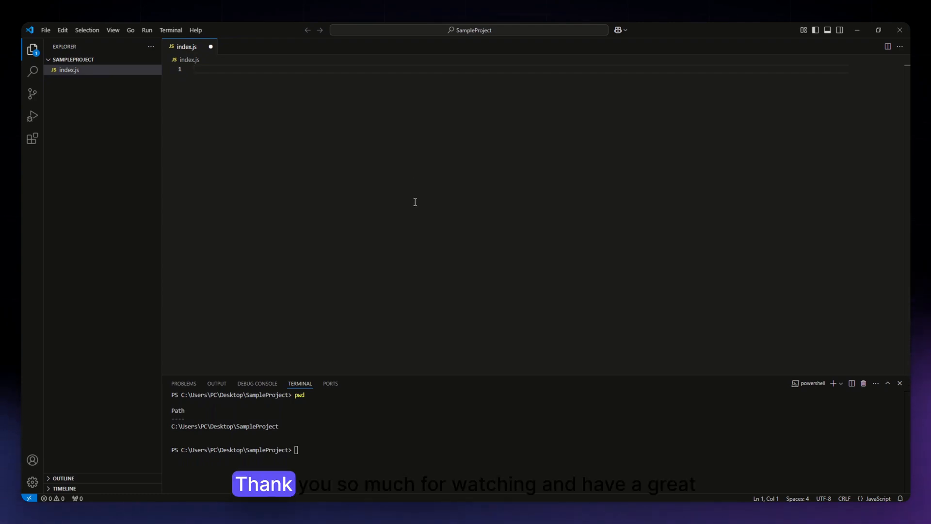
pyautogui.moveTo(548, 264)
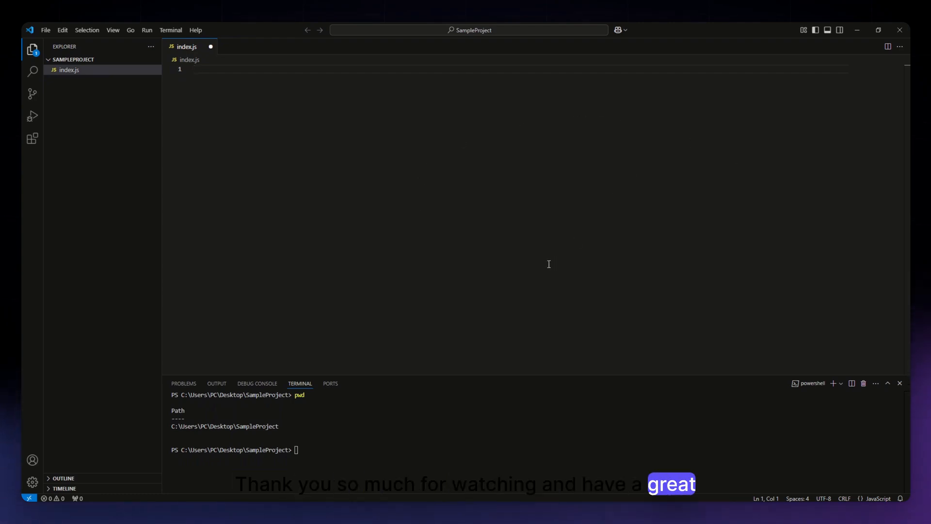